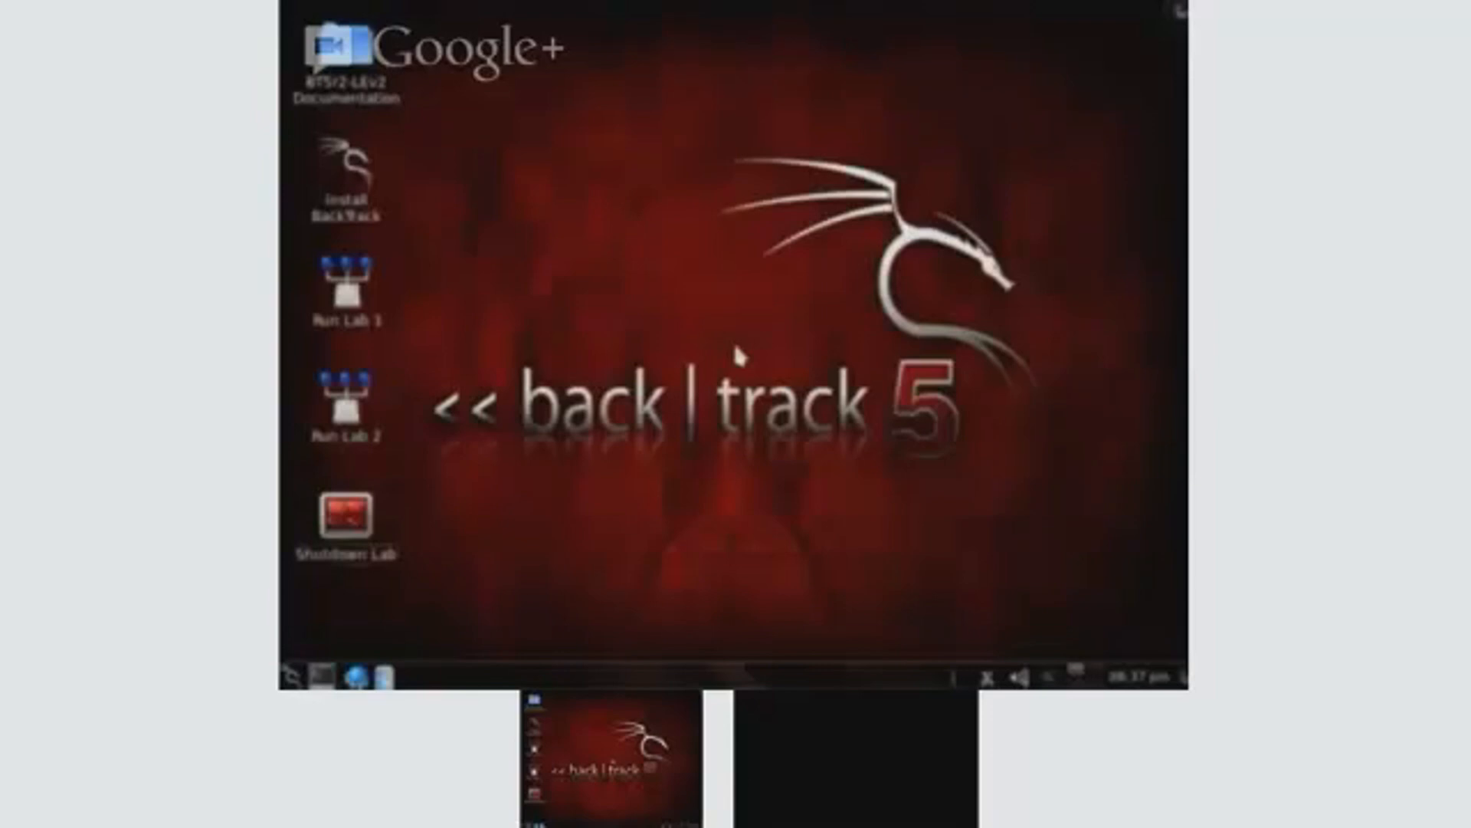
mouse_move(737, 353)
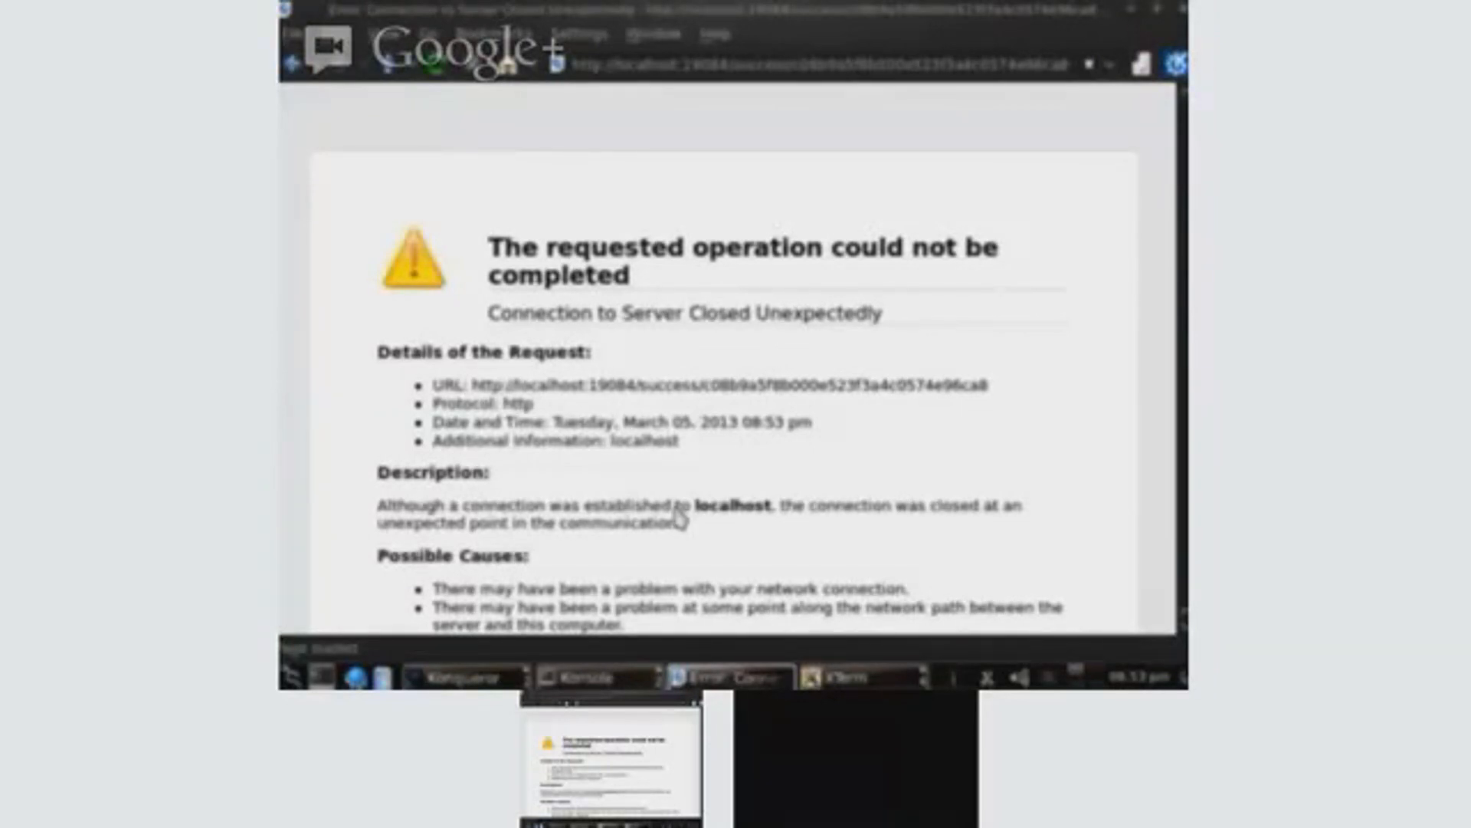
mouse_move(1135, 18)
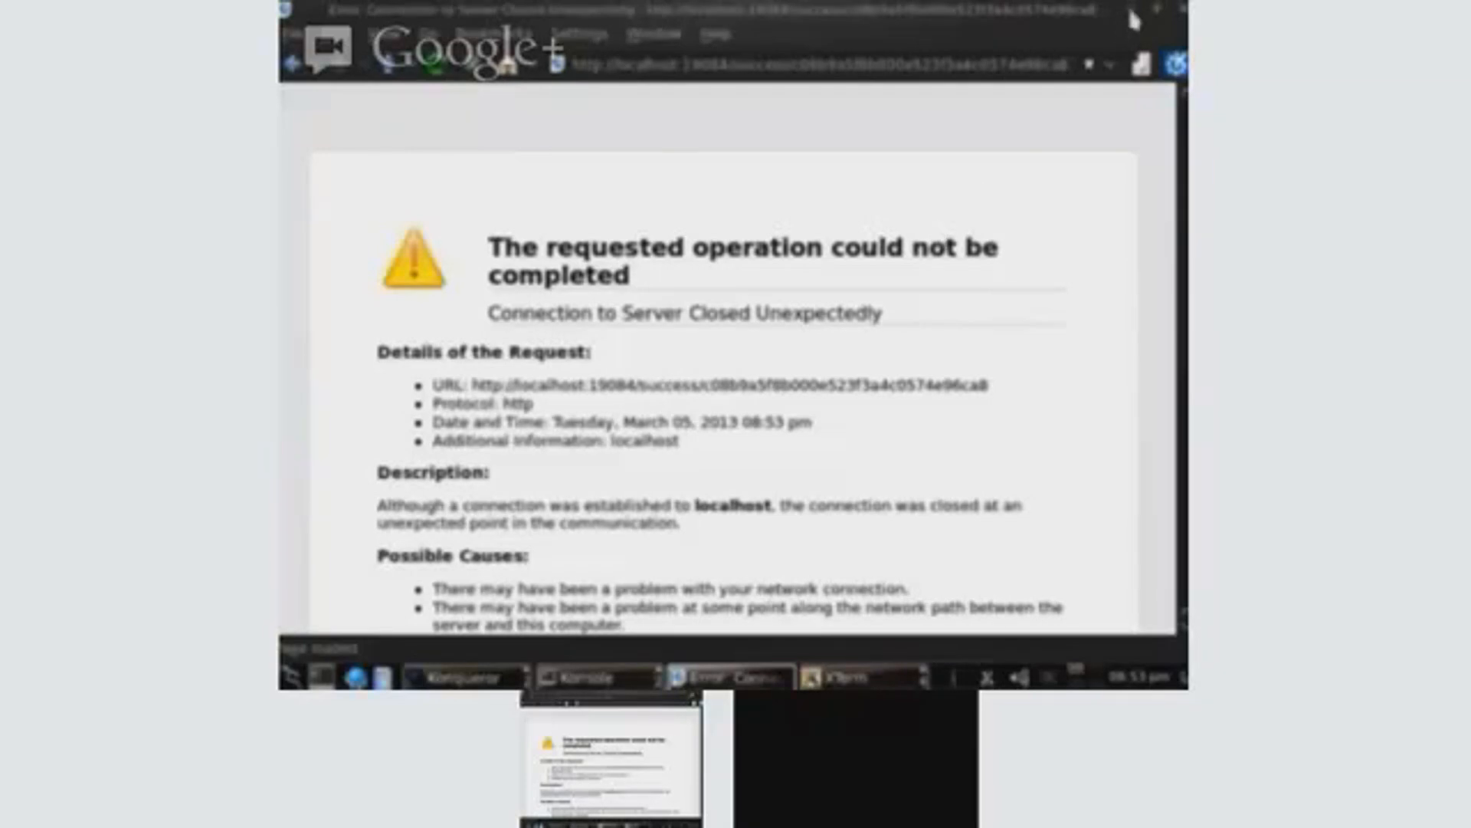